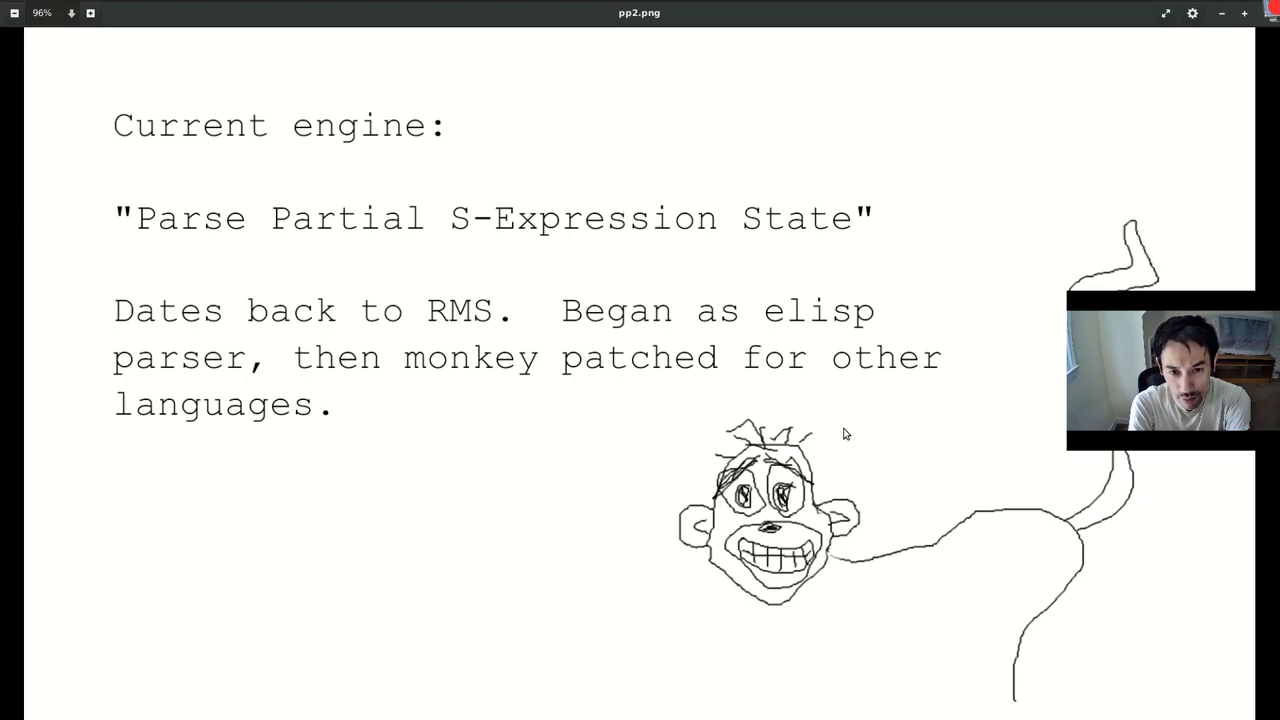
mouse_move(573, 266)
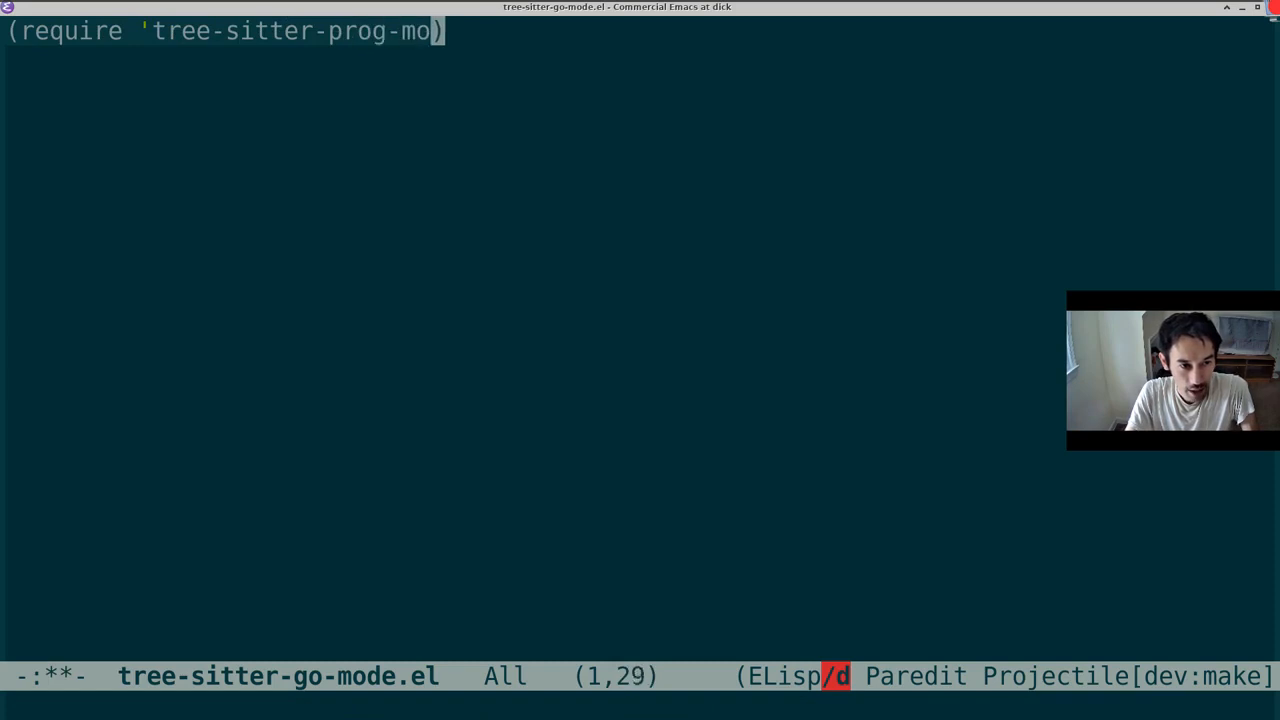
Step: Define tree-sitter-go-mode derived from tree-sitter-prog-mode named "golang", then start the provide form
text(de)
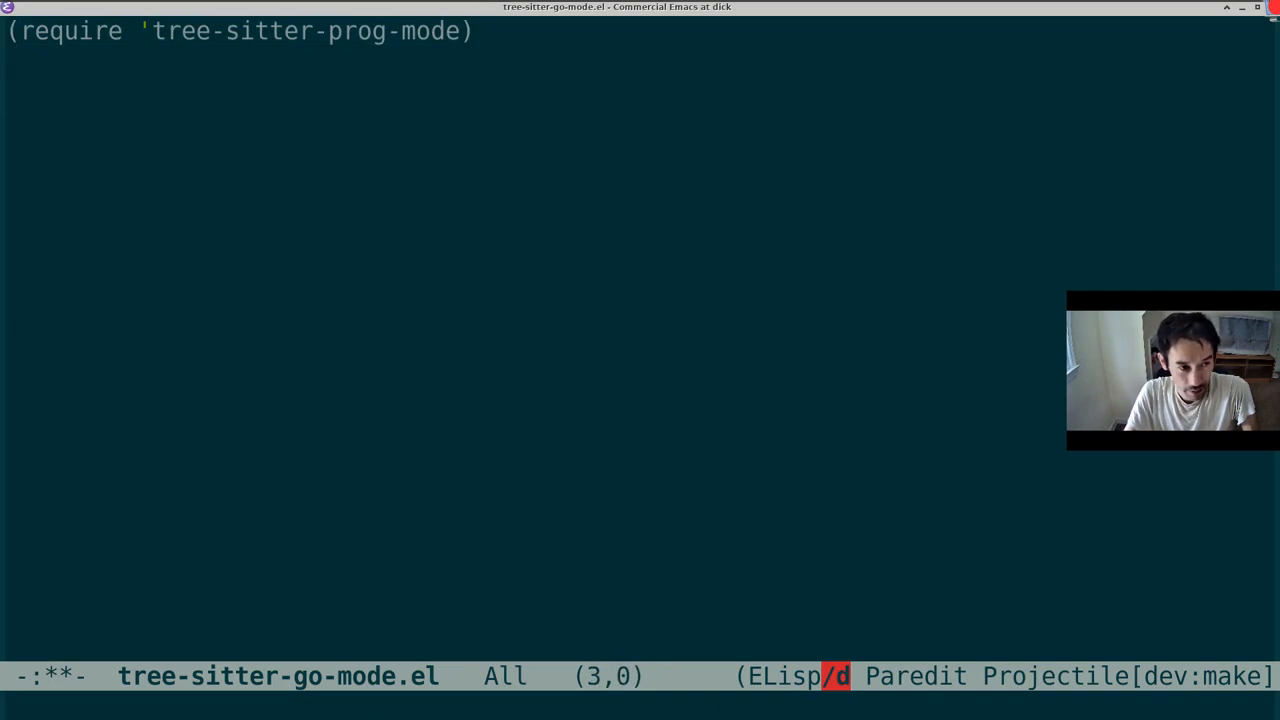
text((define-derived-)
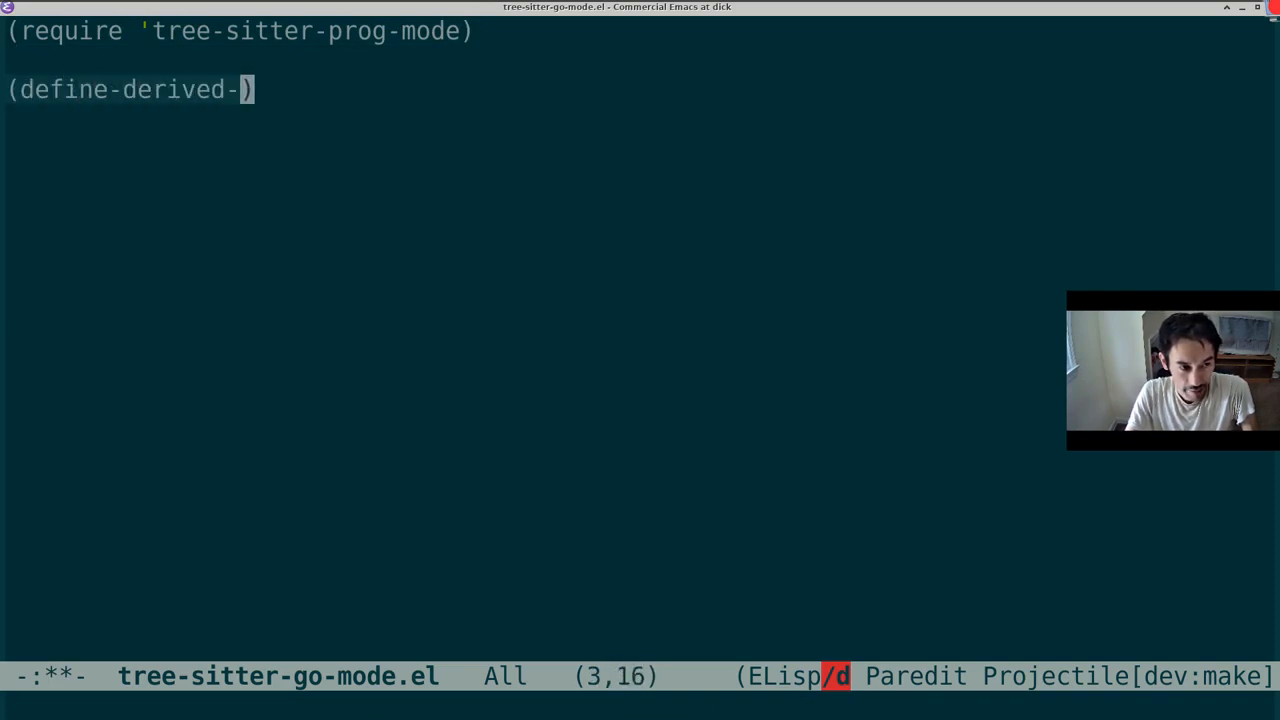
text(mode tree-sitter-go-mode)
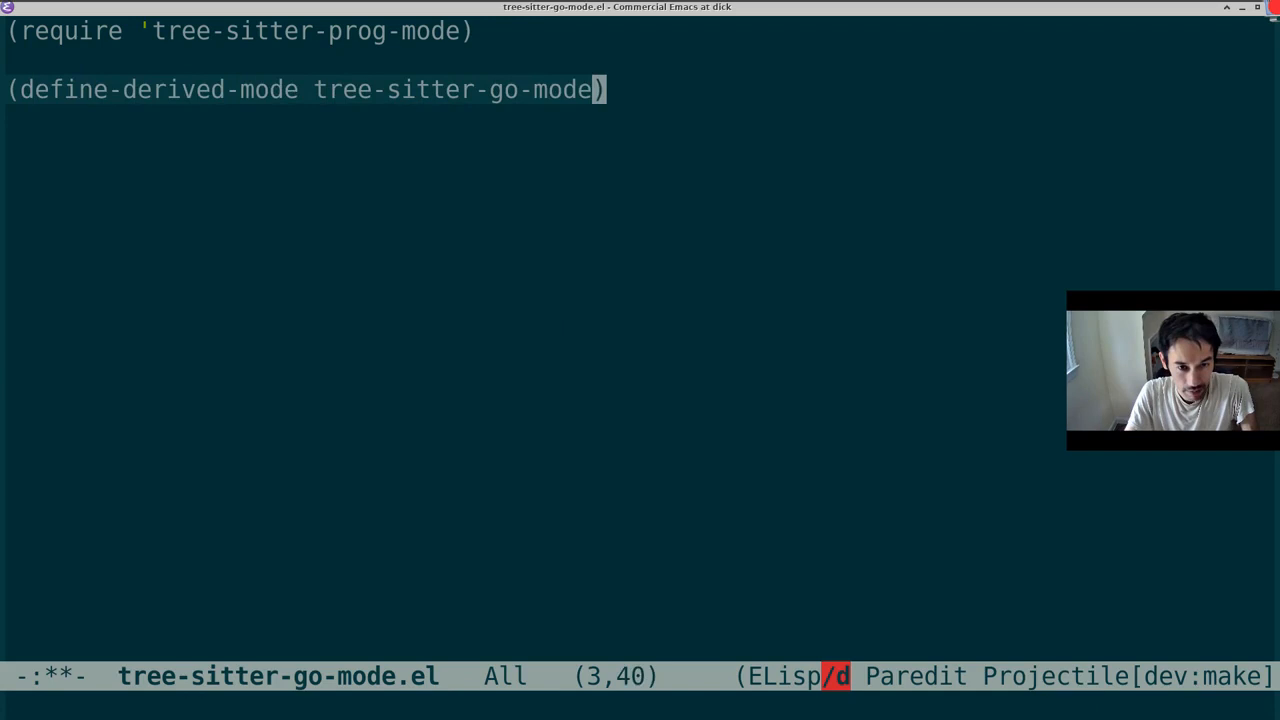
text(tree-sitter-prog-mode)
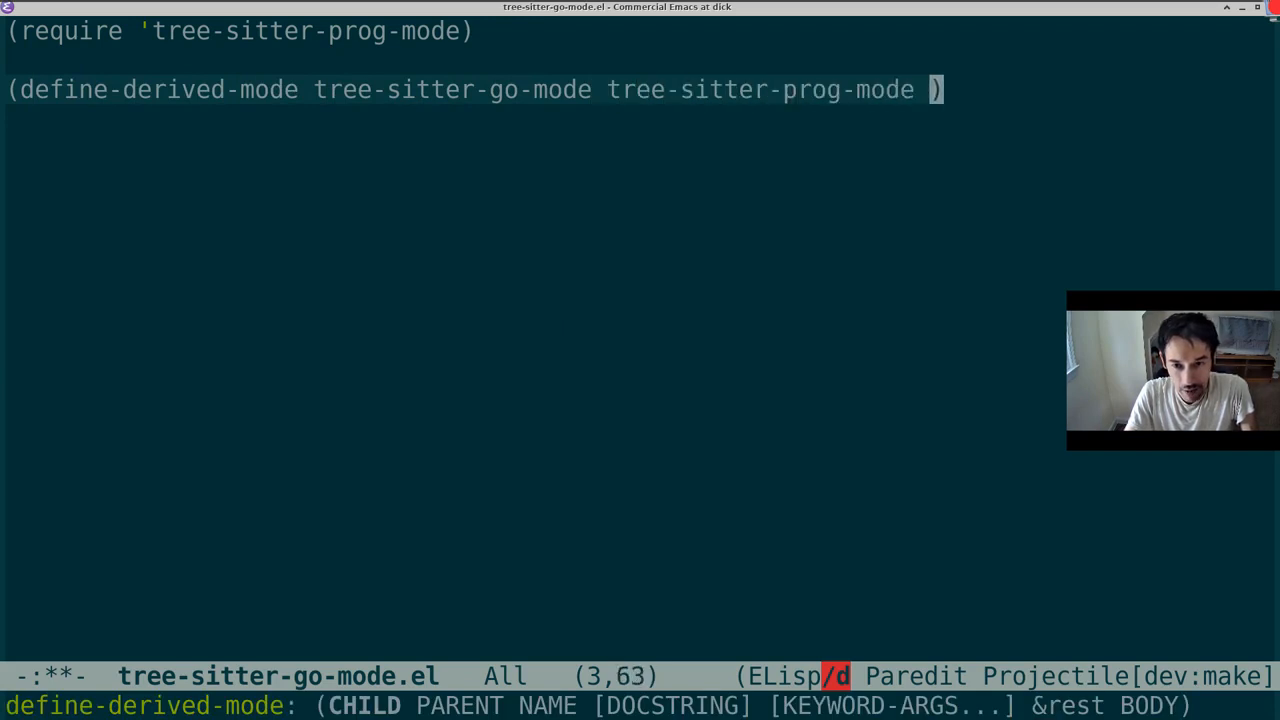
text("golang")
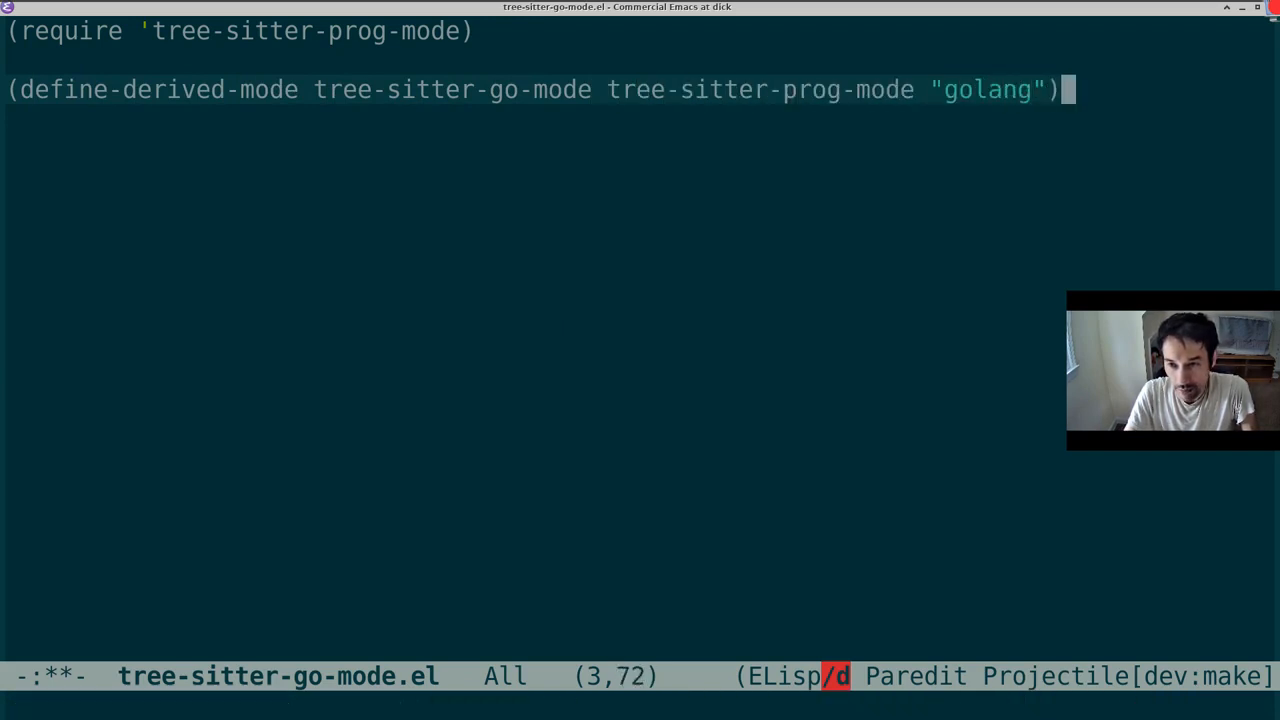
text((provide 'tree)
text(src/emacs -Q)
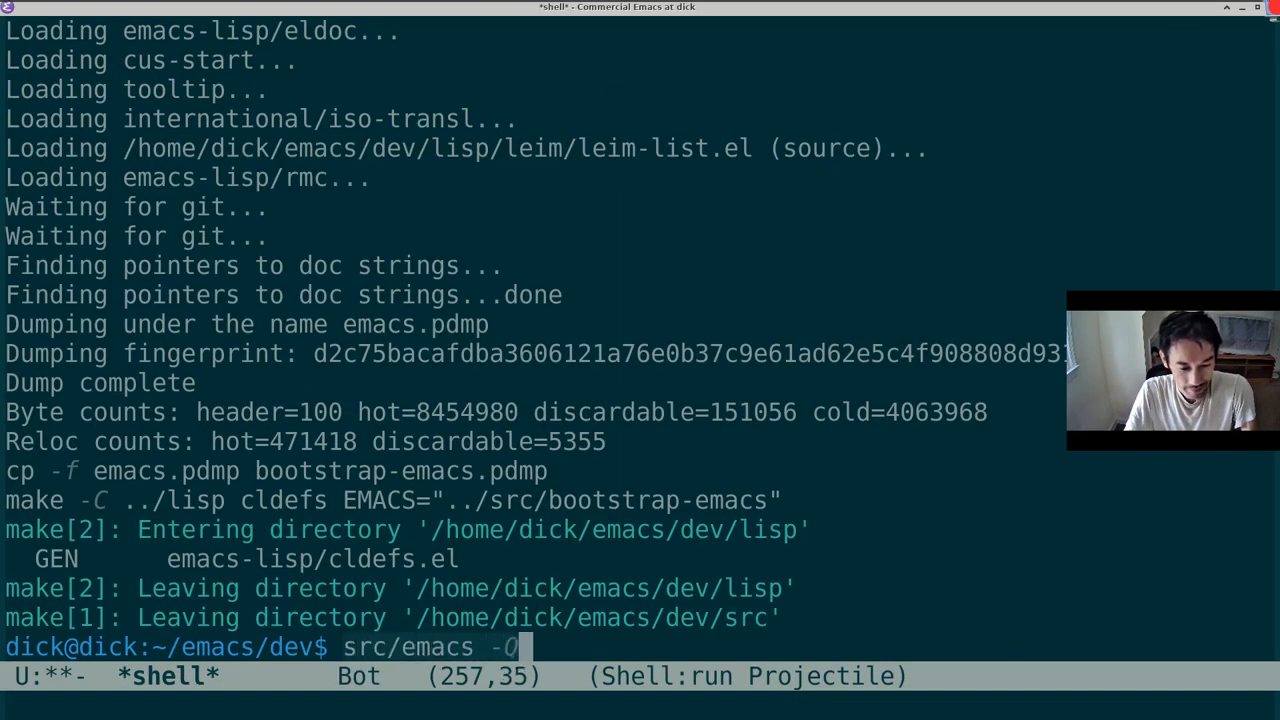
Step: Run src/emacs -Q from the shell to start the new build without an init file
key(Return)
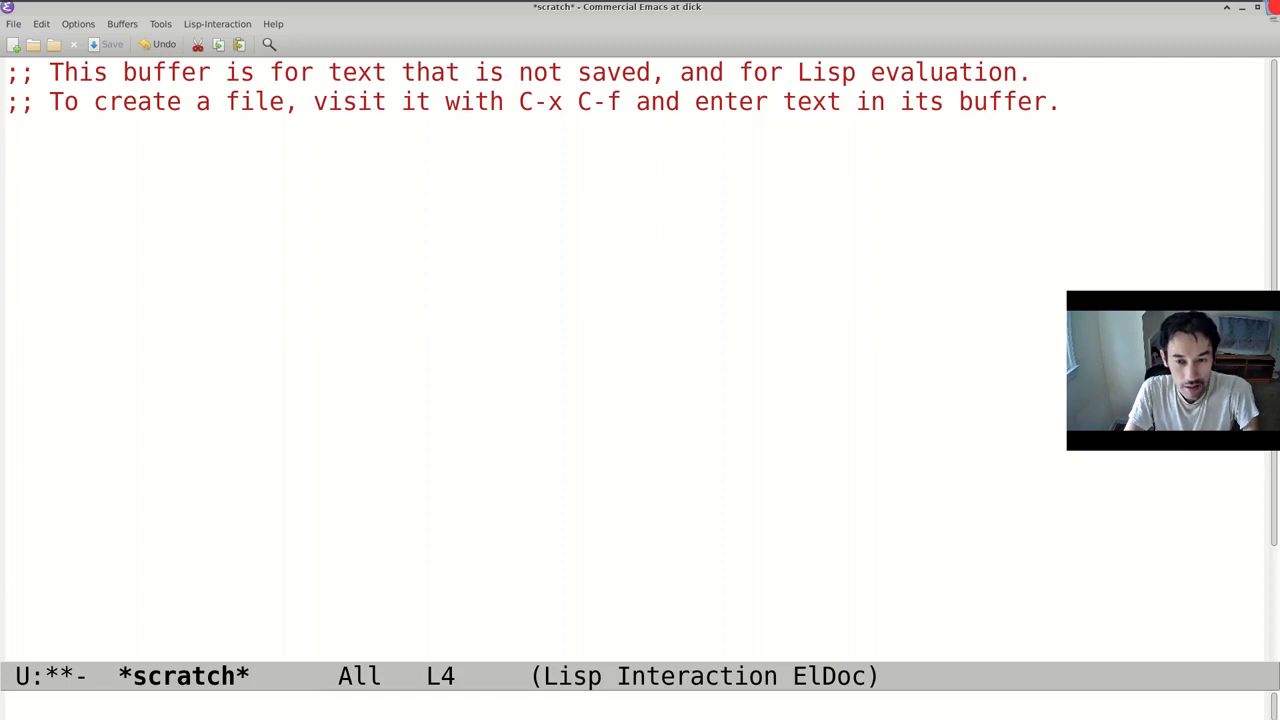
Step: Customize the variable tree-sitter-mode-alist via customize-variable
key(alt+x)
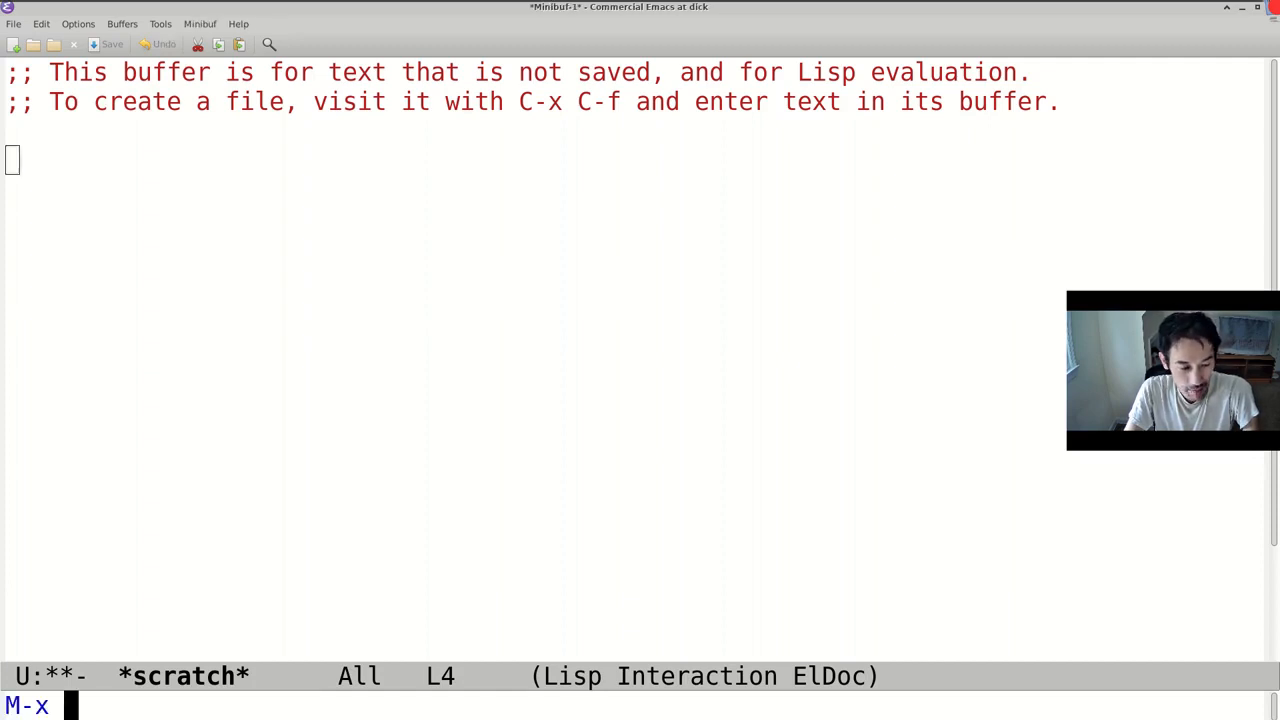
text(customize-variable)
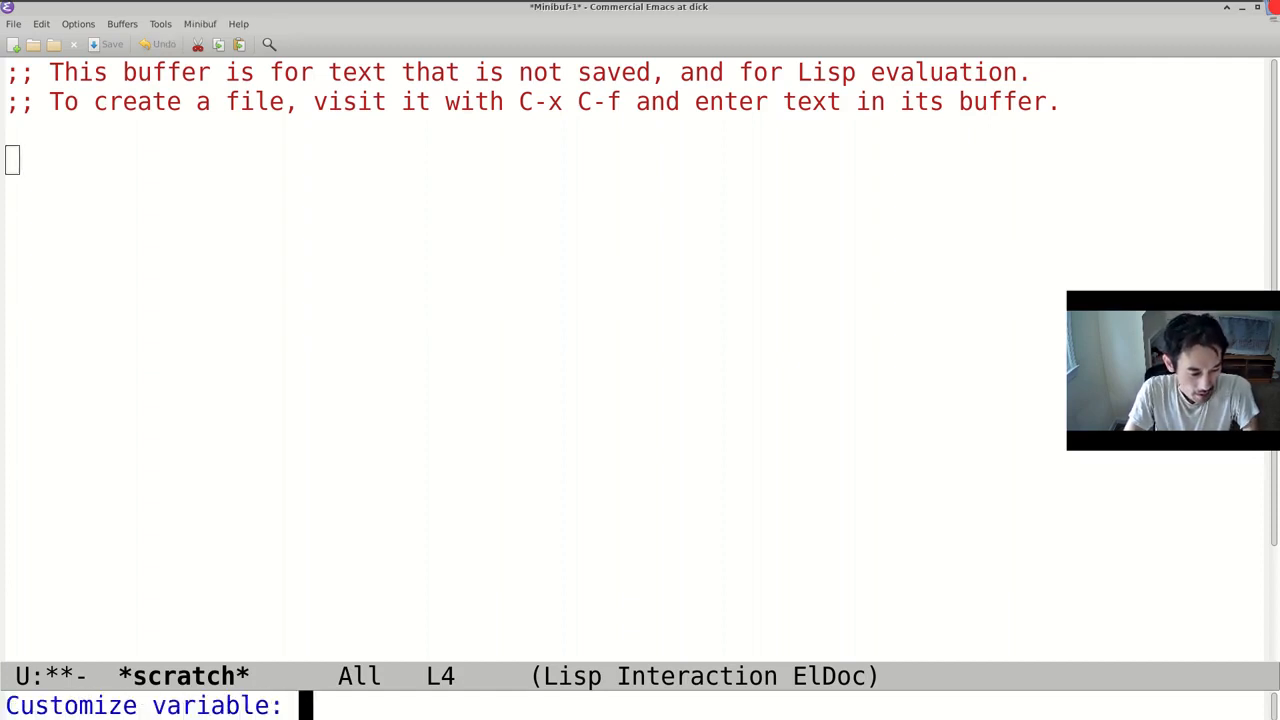
text(tres)
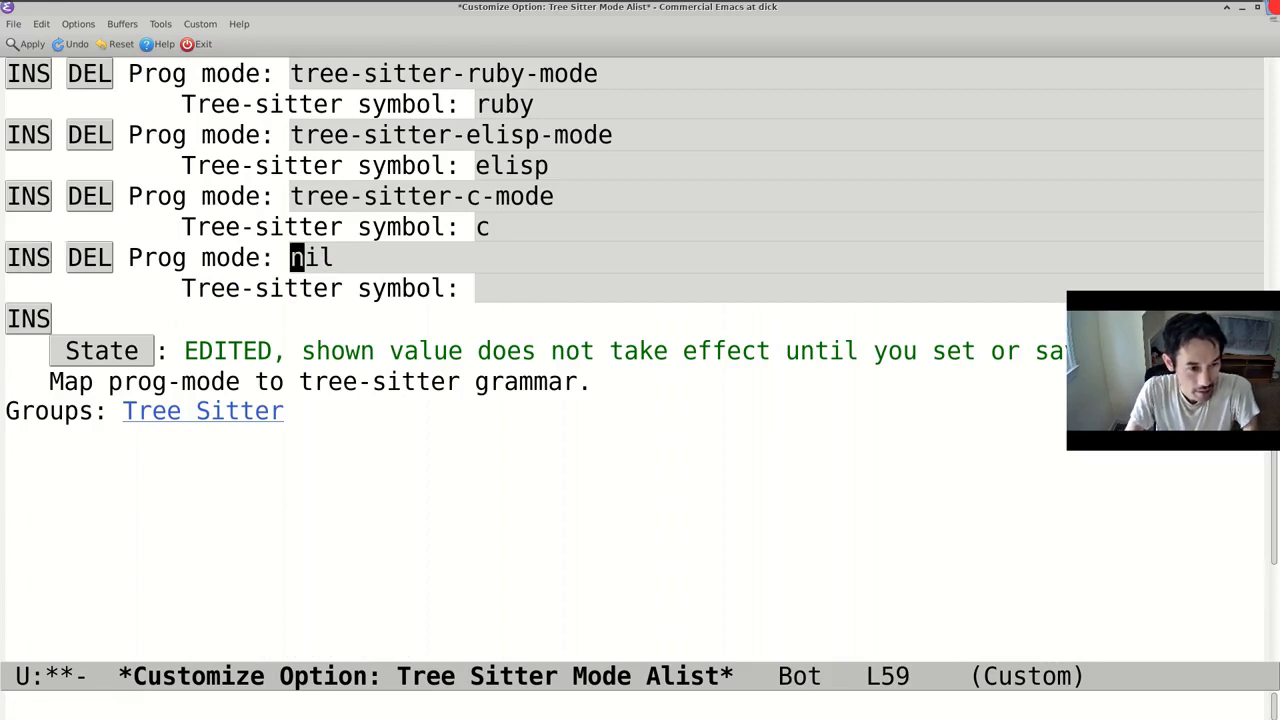
Step: Fill the new entry with Prog mode tree-sitter-go-mode and Tree-sitter symbol go
text(tree-sitter-go-mode)
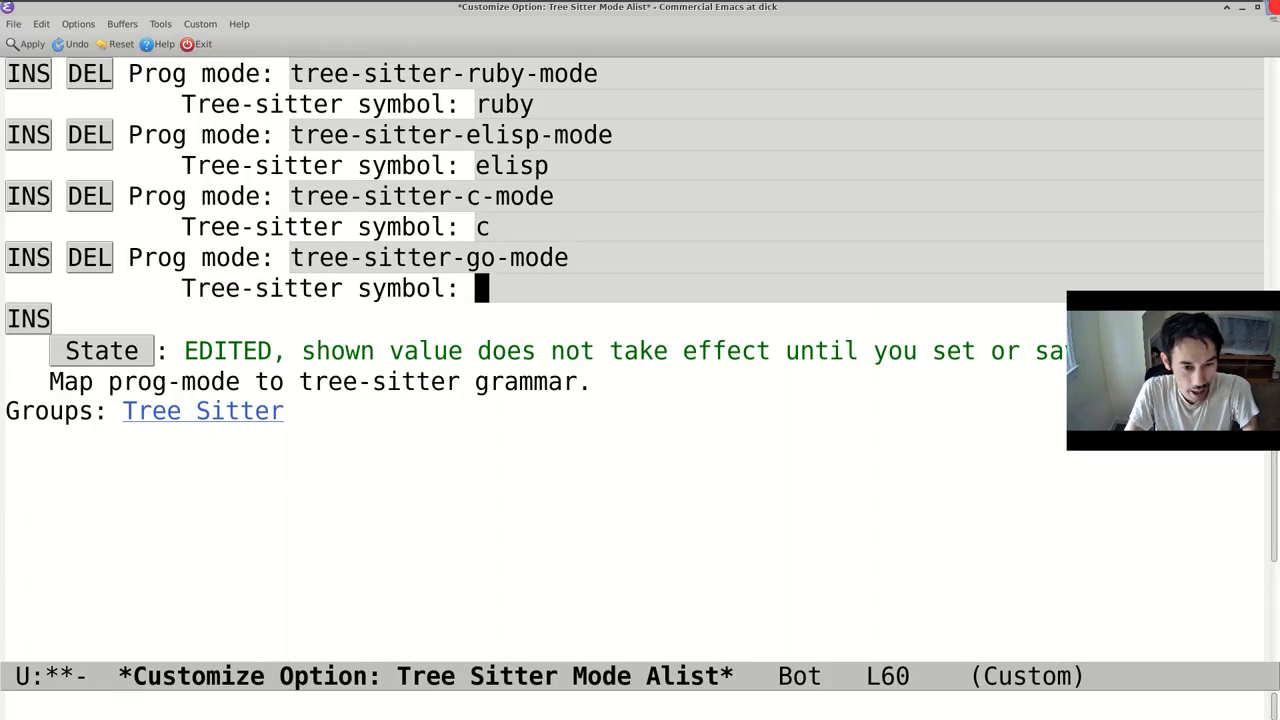
text(go)
click(640, 706)
text(~/gat)
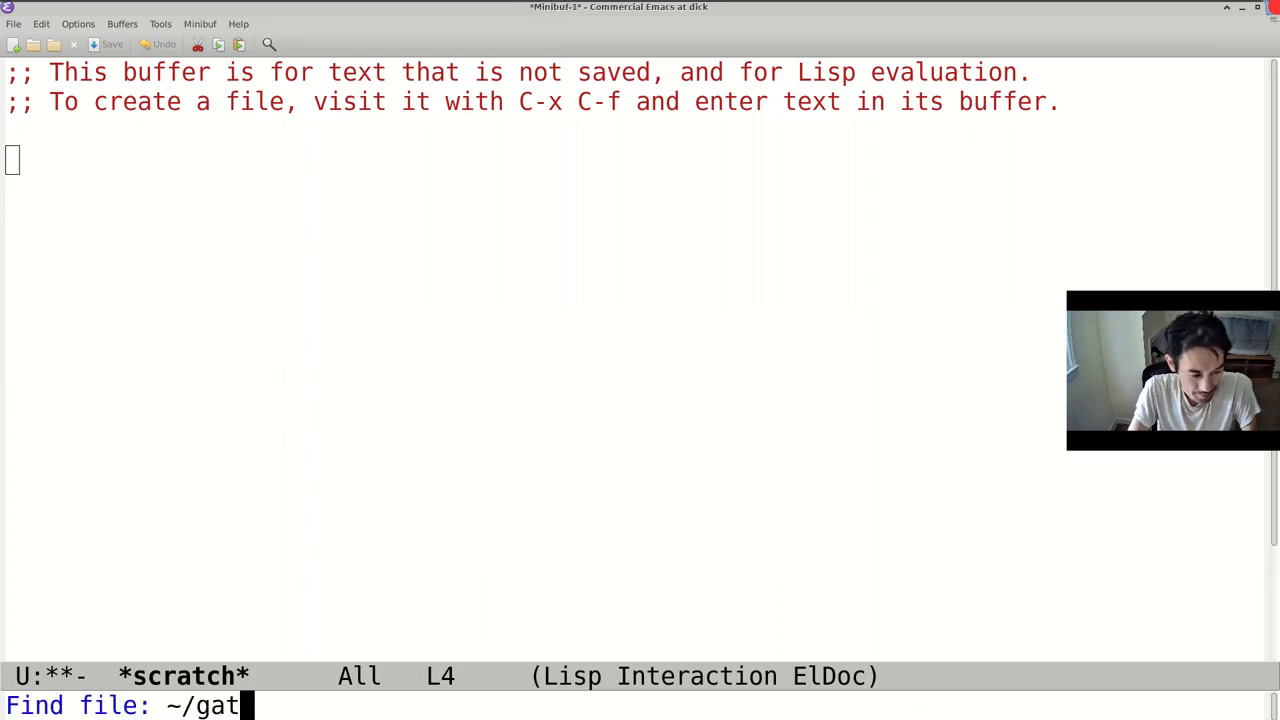
Step: Open ~/gat/main.go and switch it to tree-sitter-go-mode
key(Return)
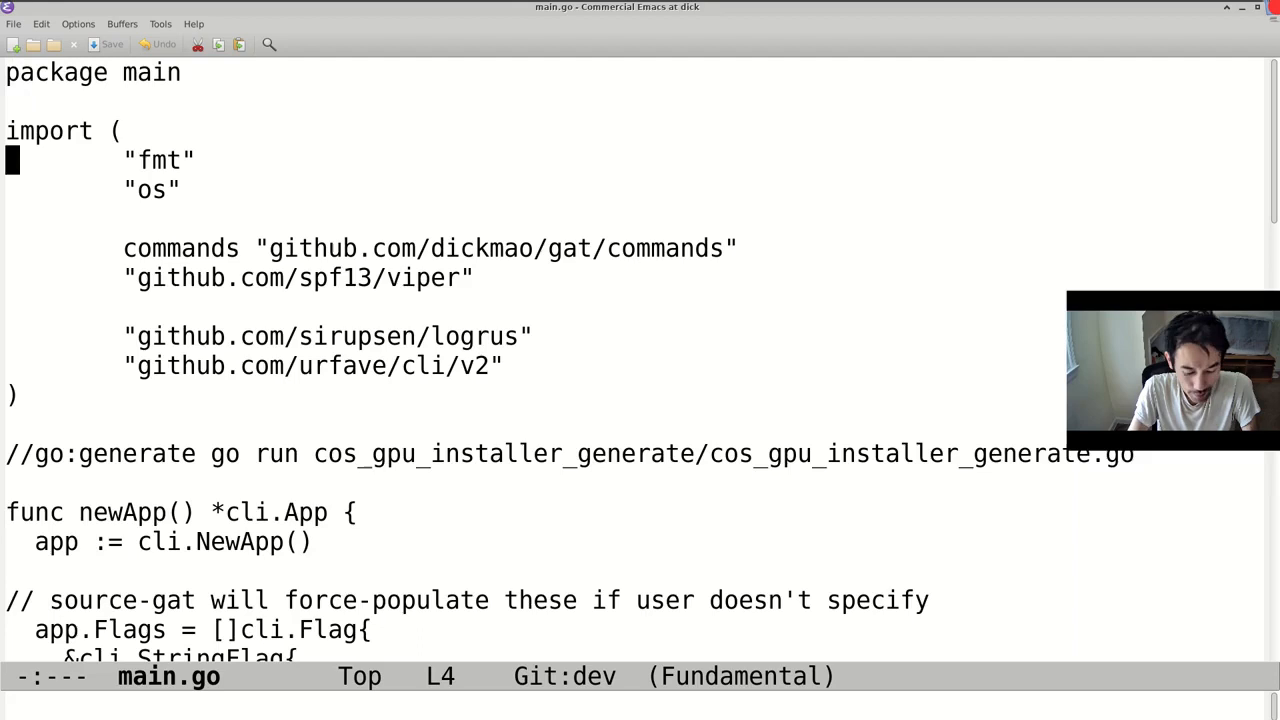
text(tree-sitter-go-)
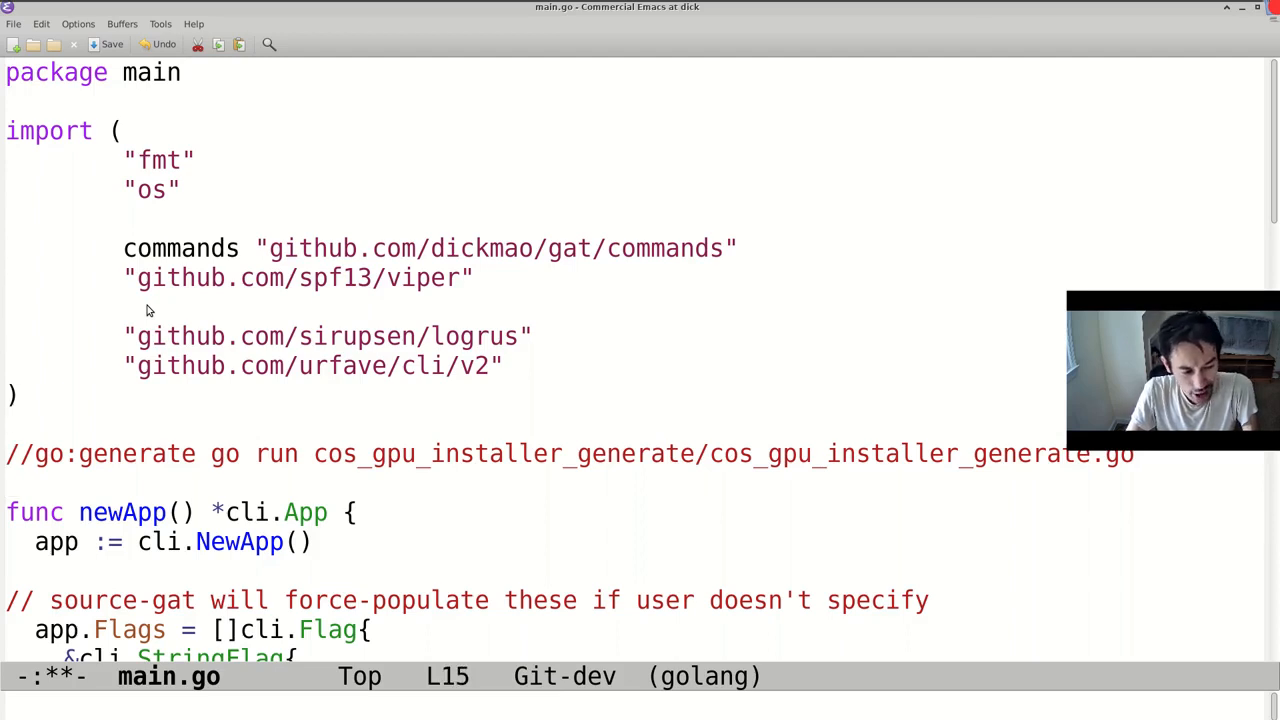
scroll(down, 3)
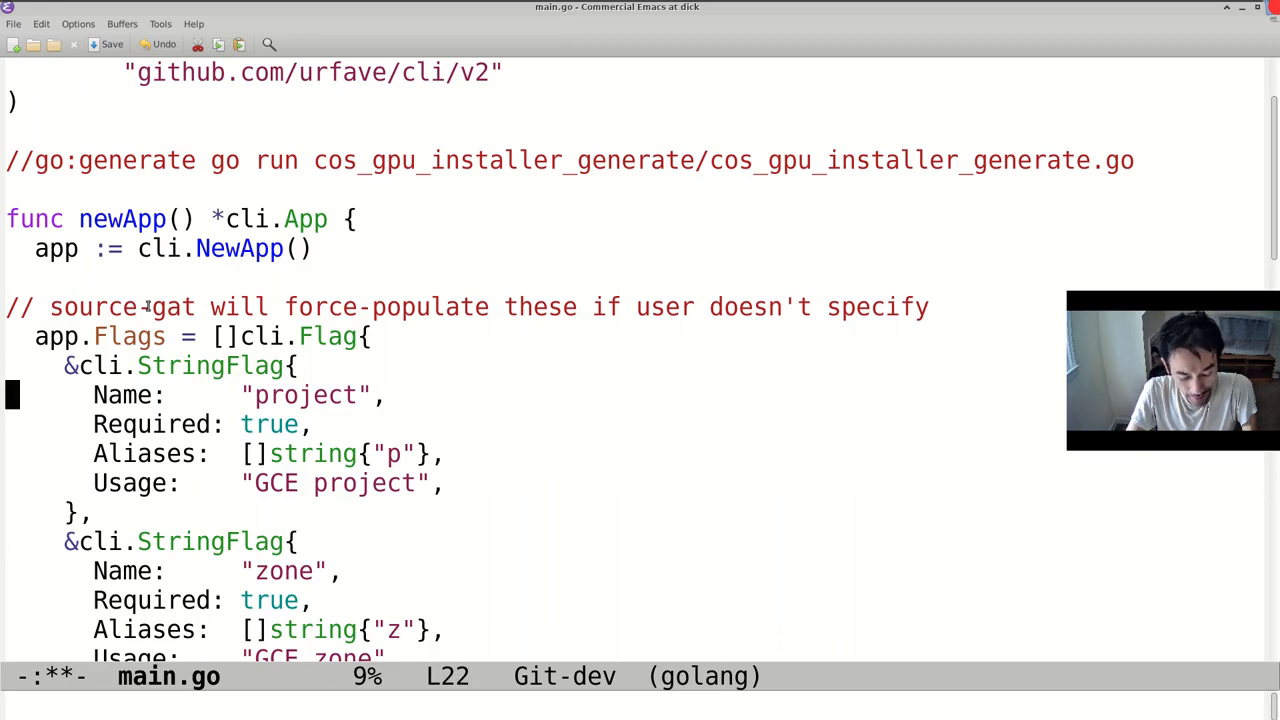
key(ctrl+space)
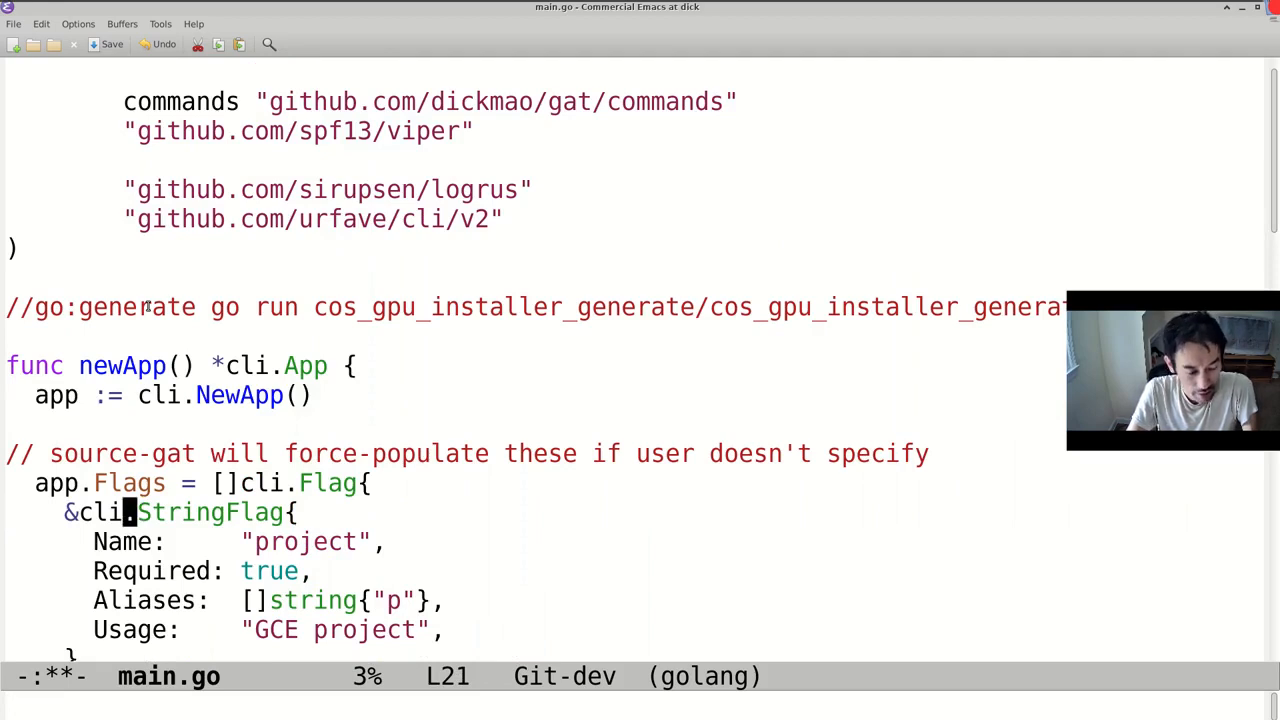
key(down)
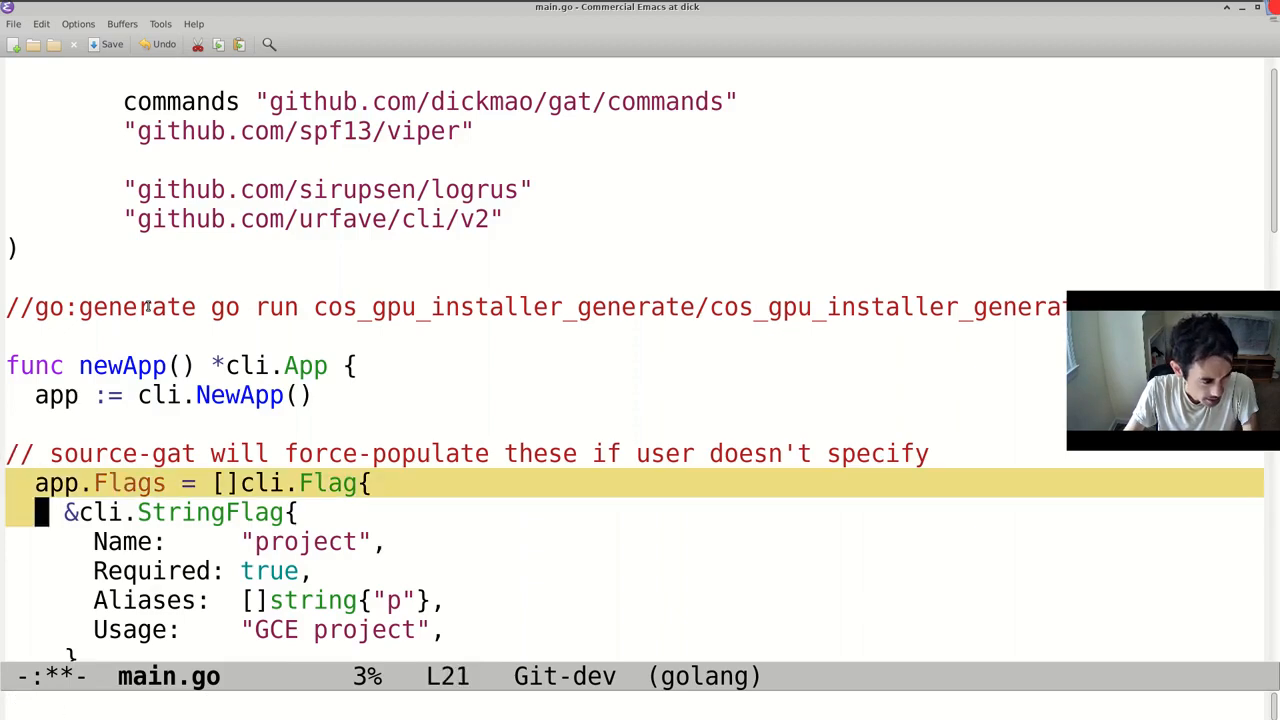
Step: Scroll down and back up to check the re-indented app.Flags block
scroll(down, 3)
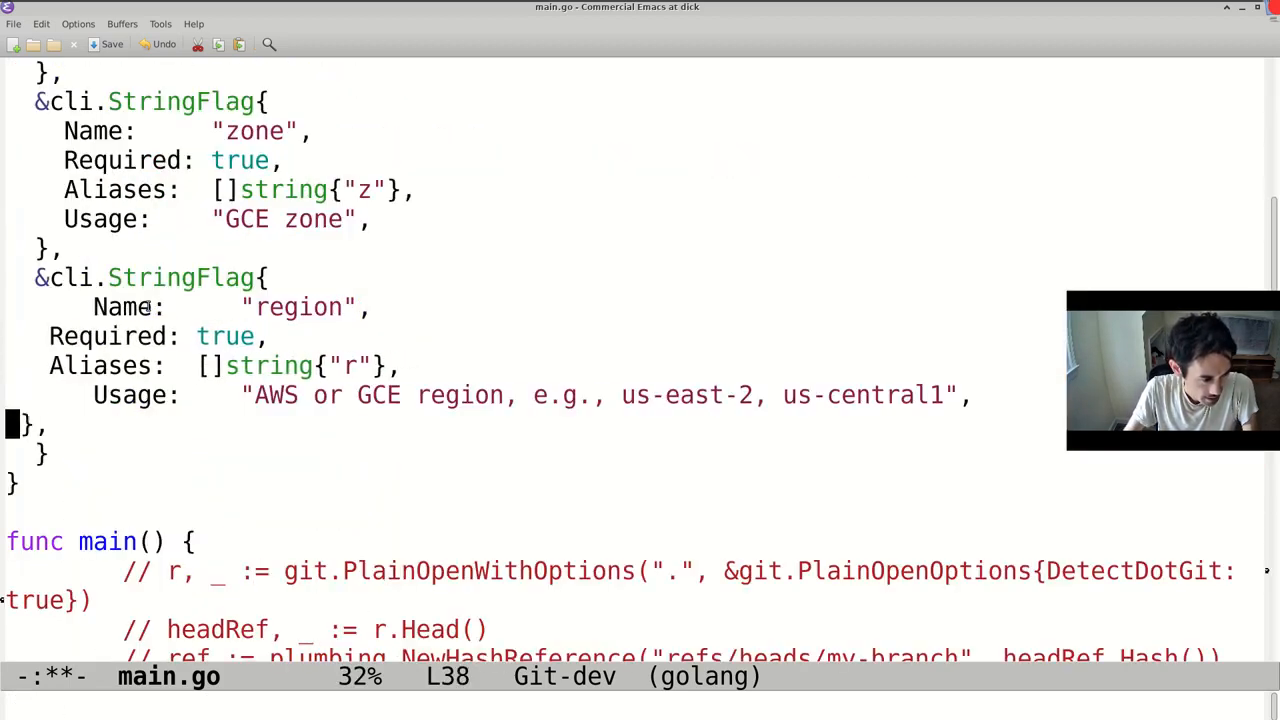
scroll(up, 3)
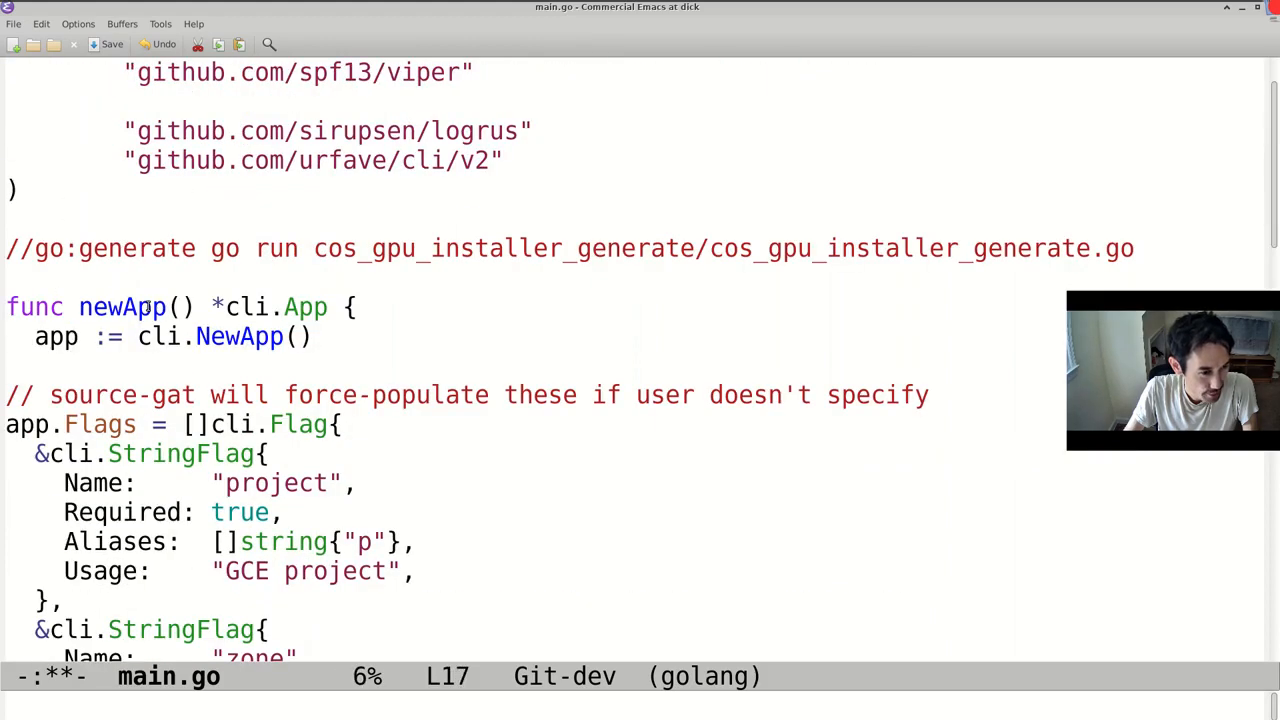